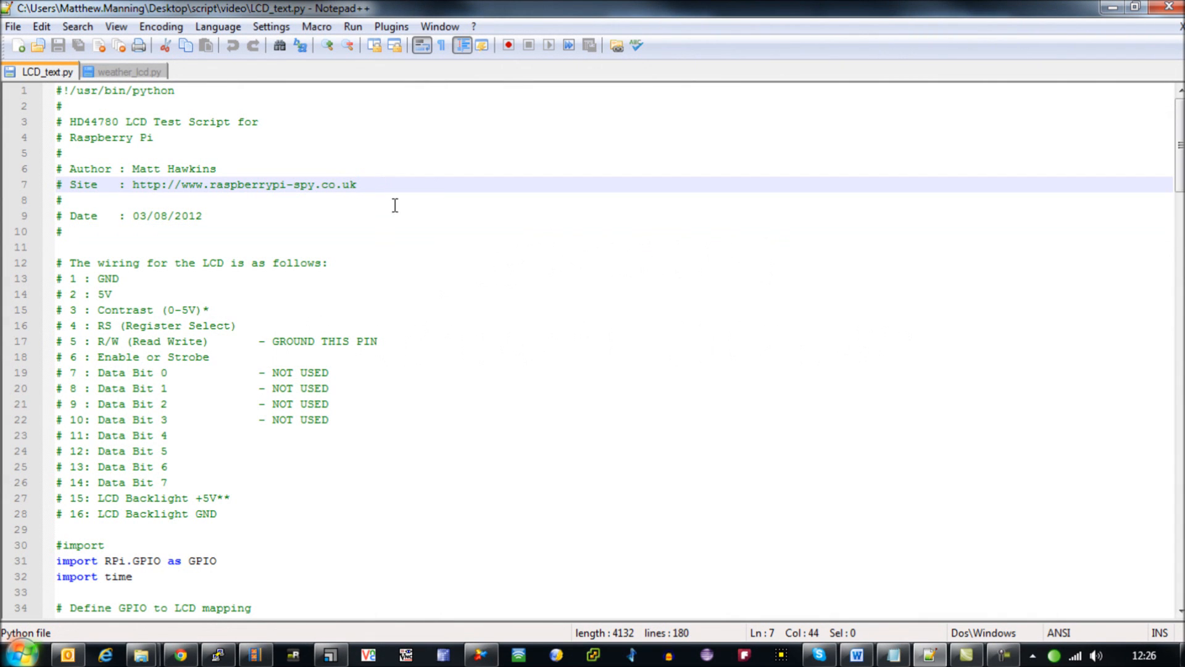
Review the LCD_text.py wiring and the LED_ON pin mapping line
{"action": "scroll", "scroll_direction": "down", "scroll_amount": 3}
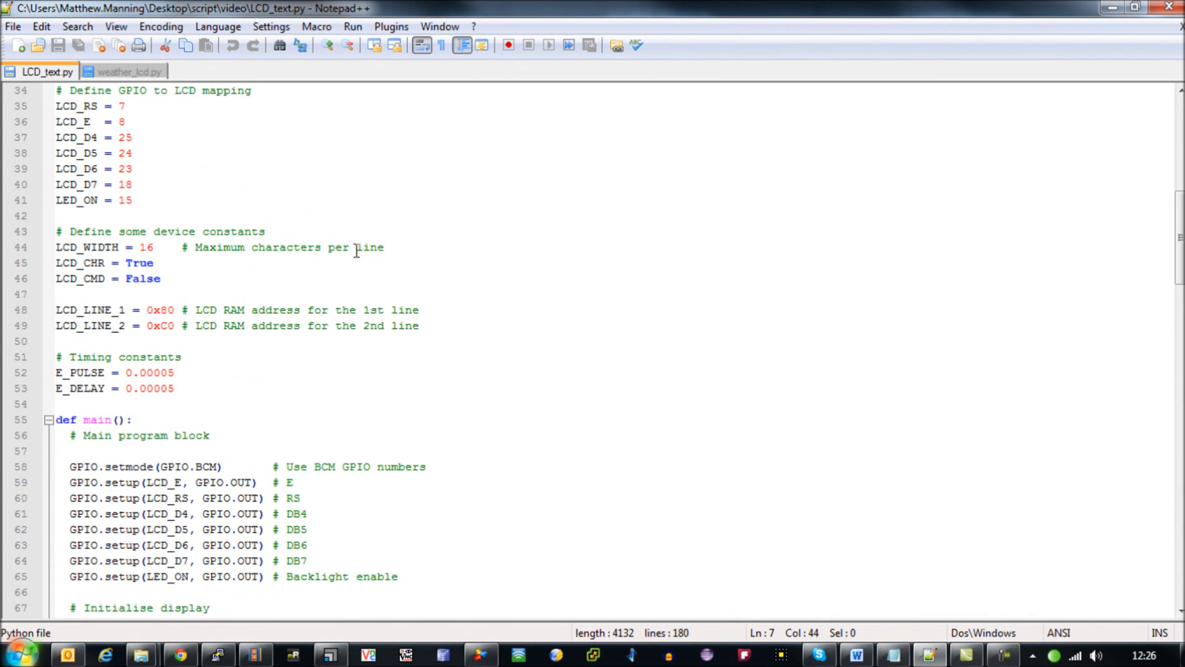
{"action": "scroll", "scroll_direction": "up", "scroll_amount": 3}
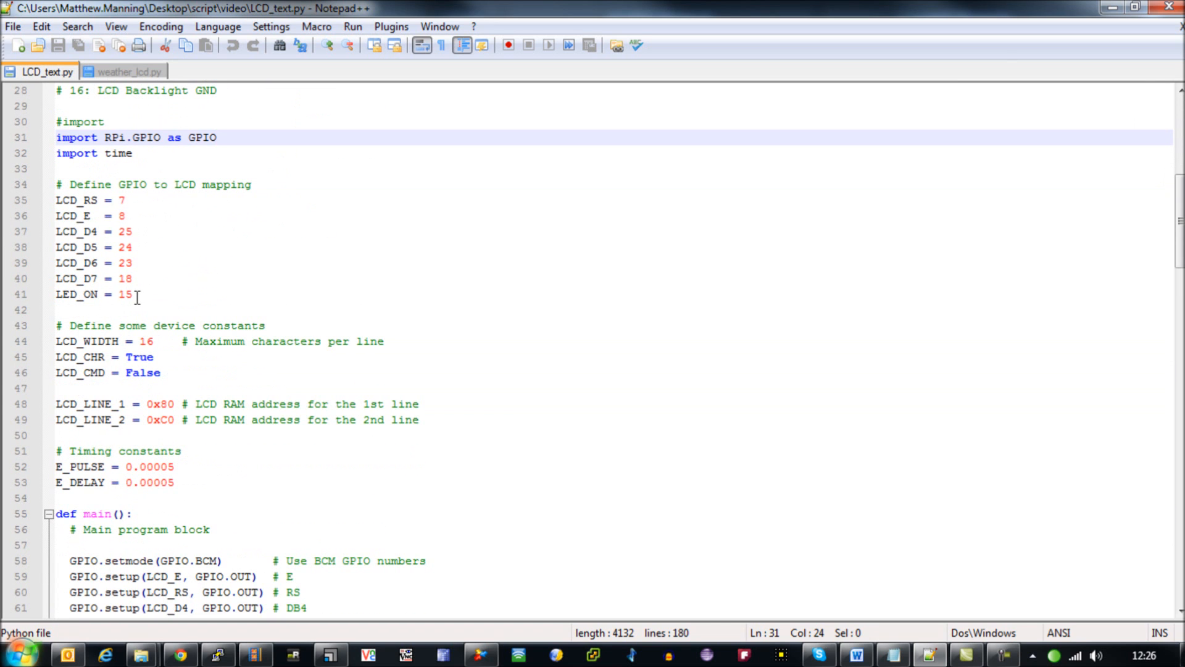
{"action": "left_click", "coordinate": [106, 231]}
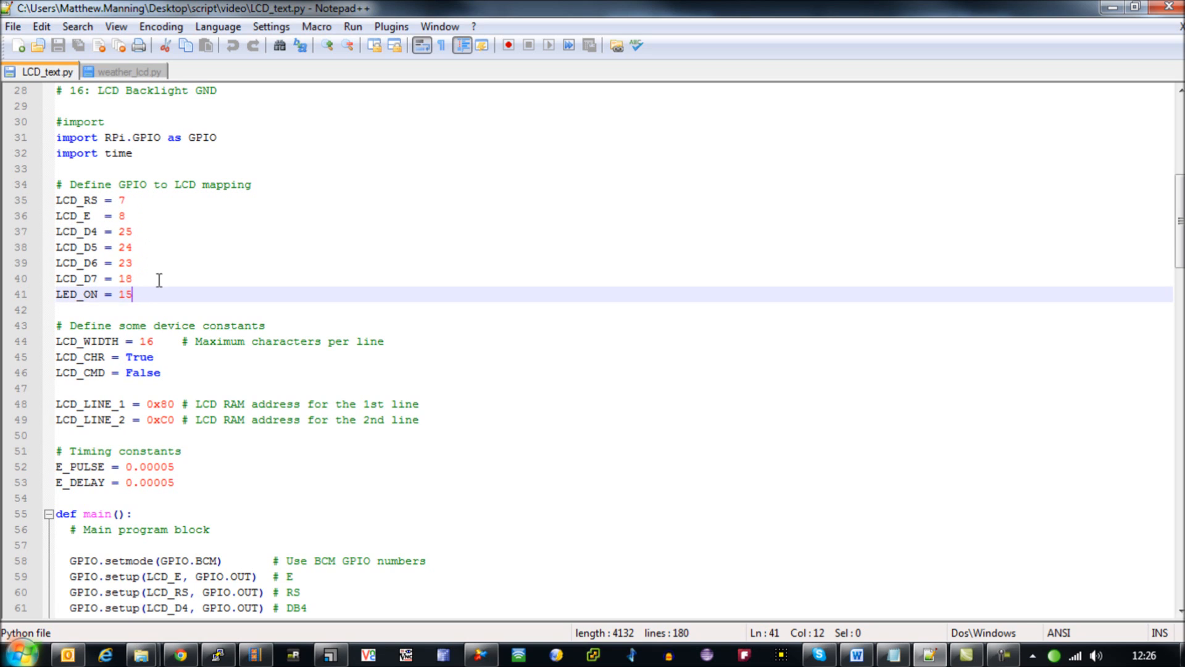
{"action": "scroll", "scroll_direction": "down", "scroll_amount": 3}
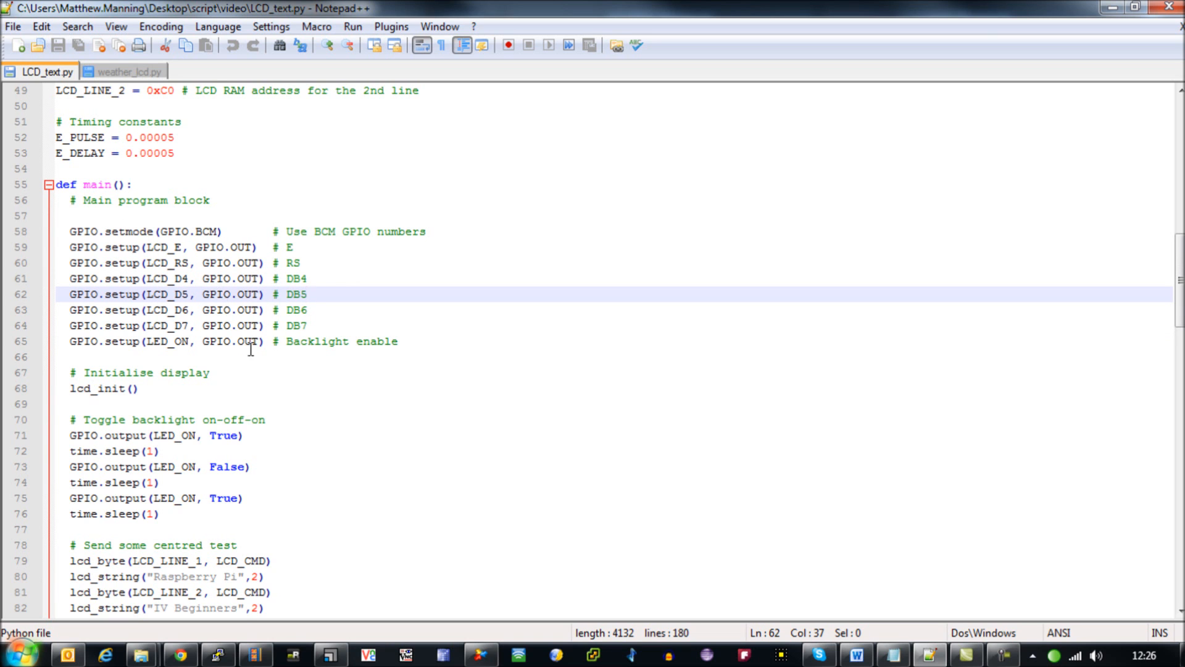
{"action": "scroll", "scroll_direction": "down", "scroll_amount": 3}
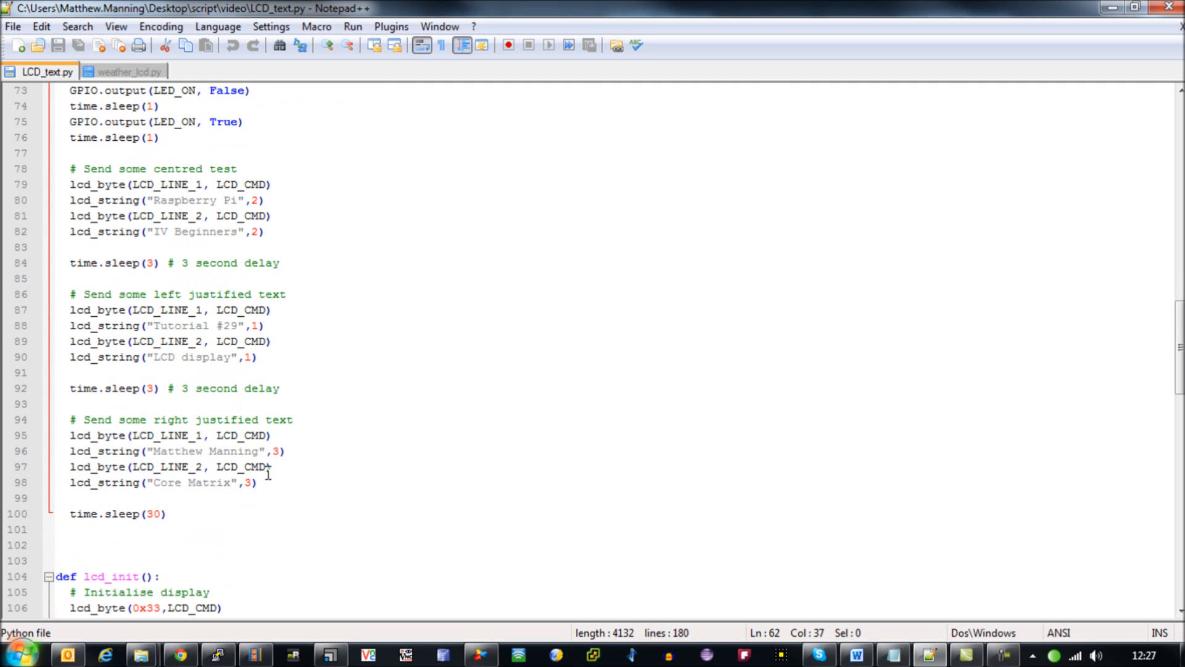
{"action": "mouse_move", "coordinate": [302, 246]}
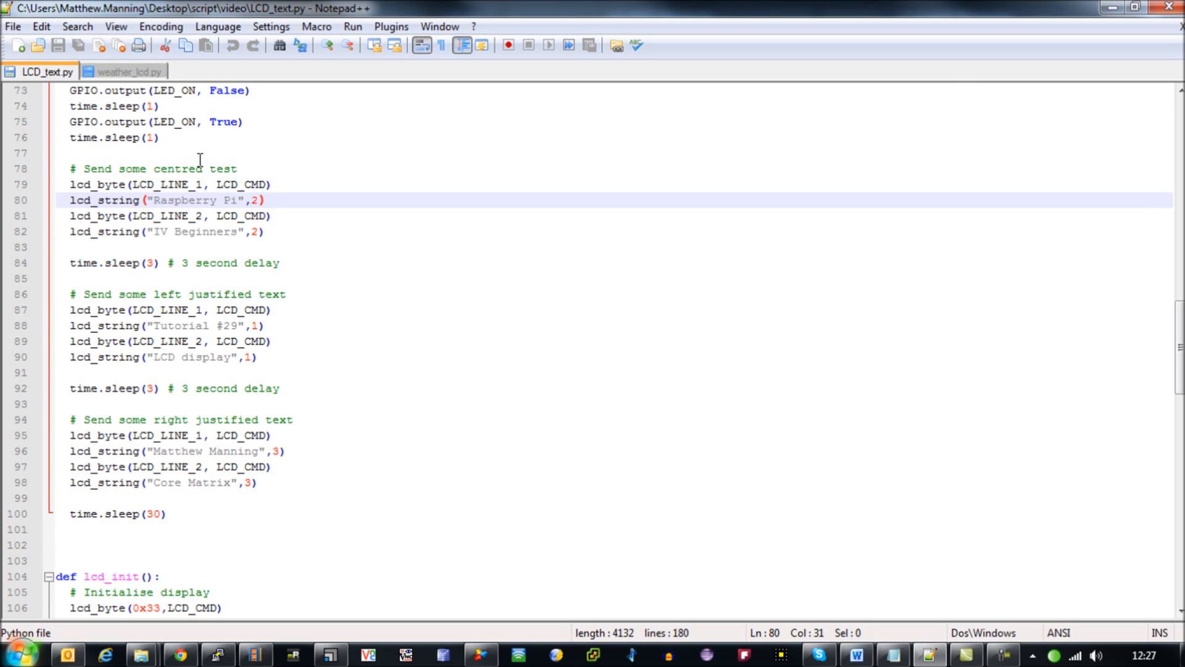
Review the left and right justified text sections, then bring the Raspberry Pi terminal forward
{"action": "left_click", "coordinate": [288, 294]}
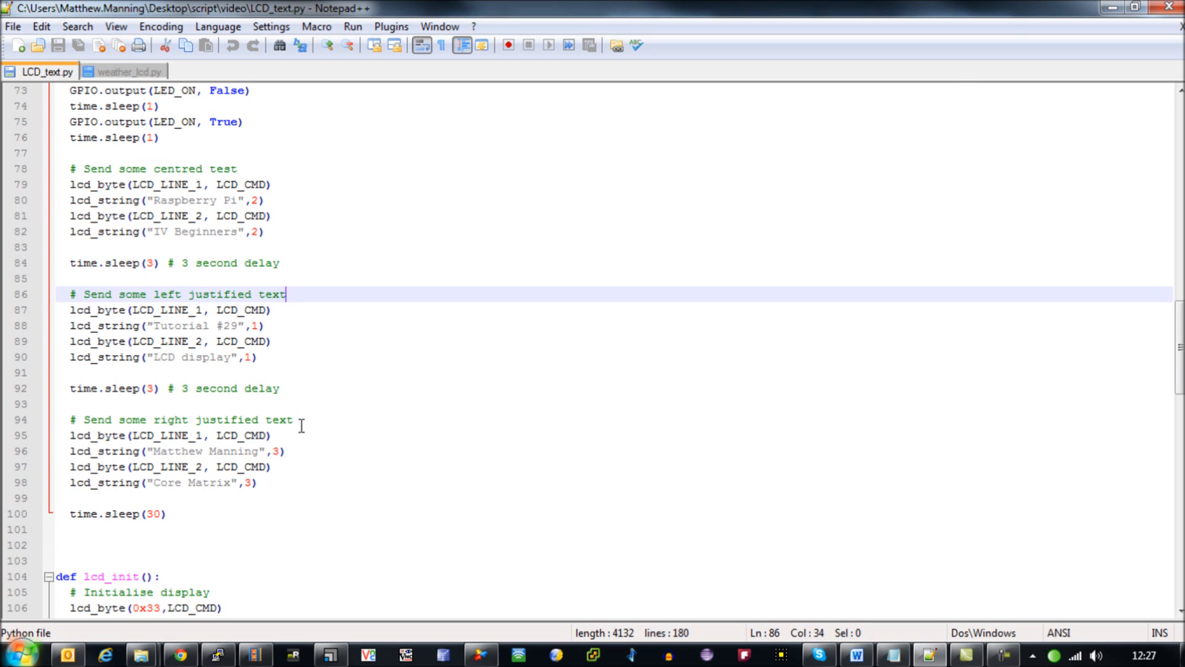
{"action": "left_click", "coordinate": [291, 420]}
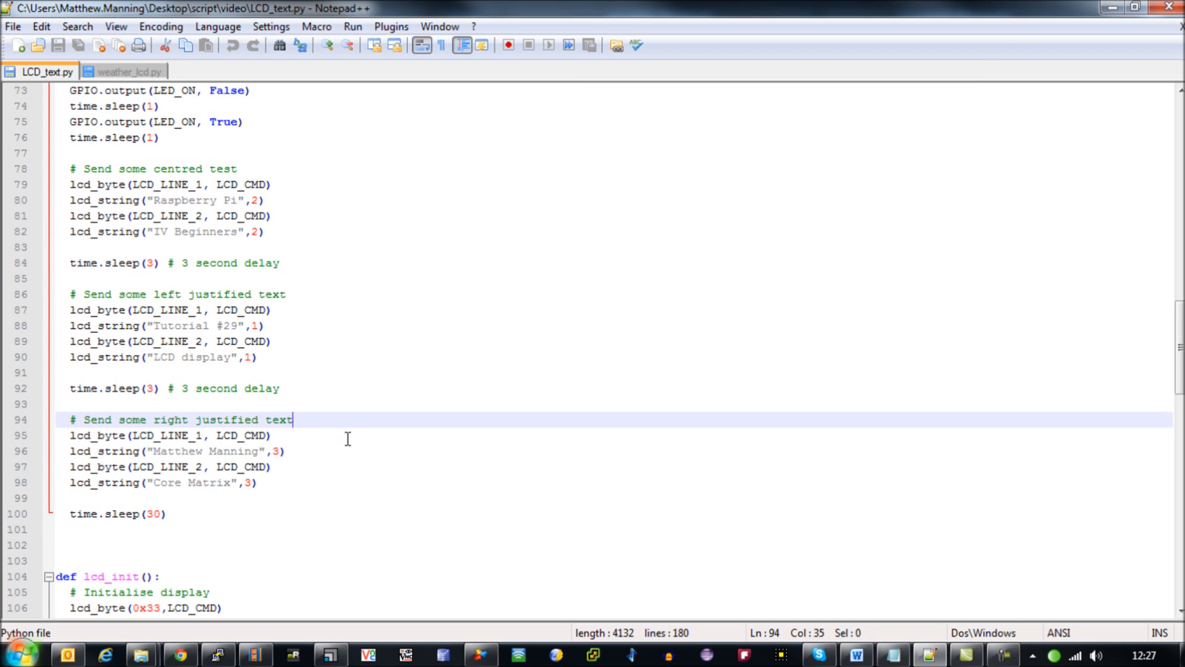
{"action": "scroll", "scroll_direction": "down", "scroll_amount": 3}
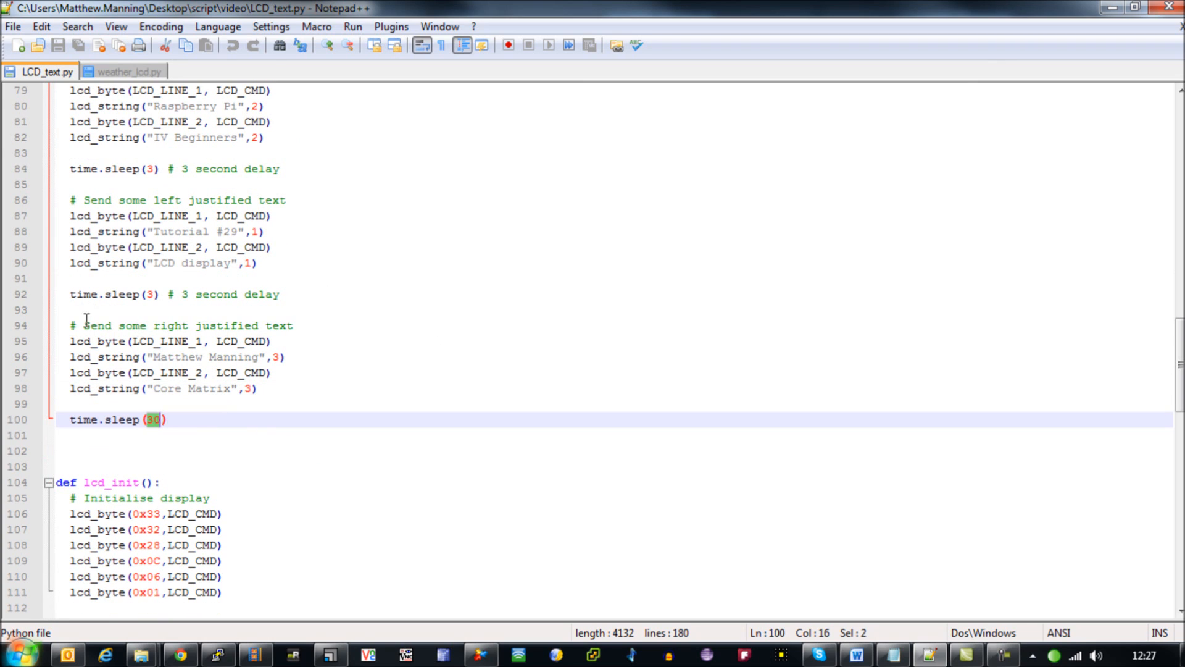
{"action": "mouse_move", "coordinate": [390, 380]}
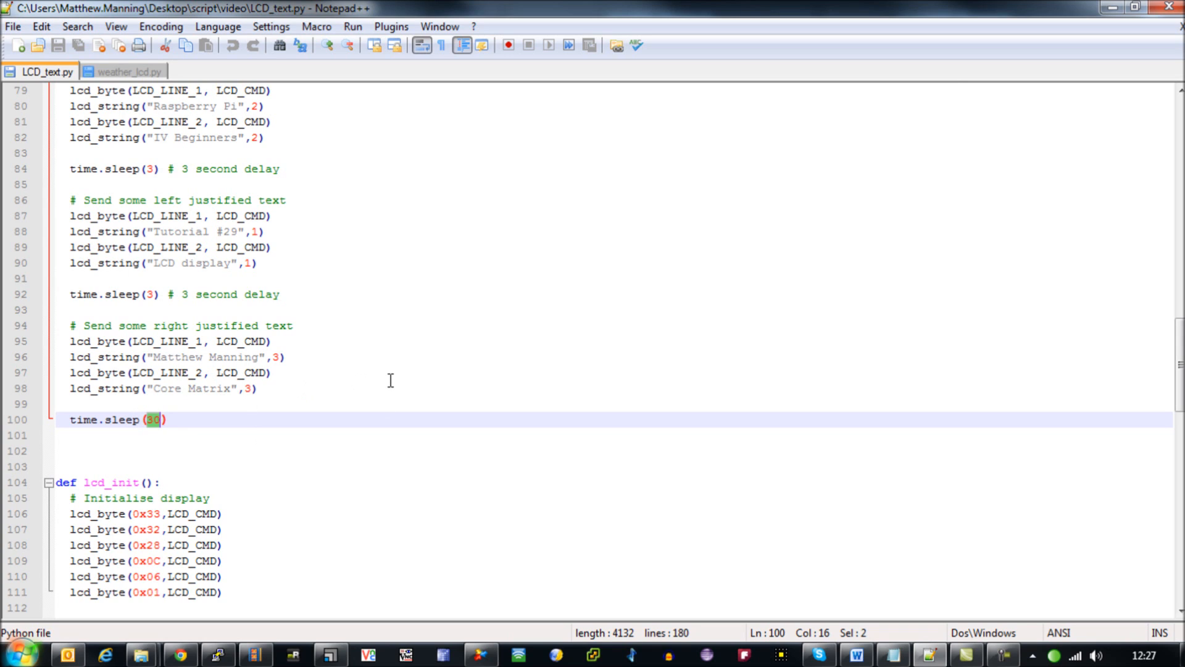
{"action": "mouse_move", "coordinate": [371, 391]}
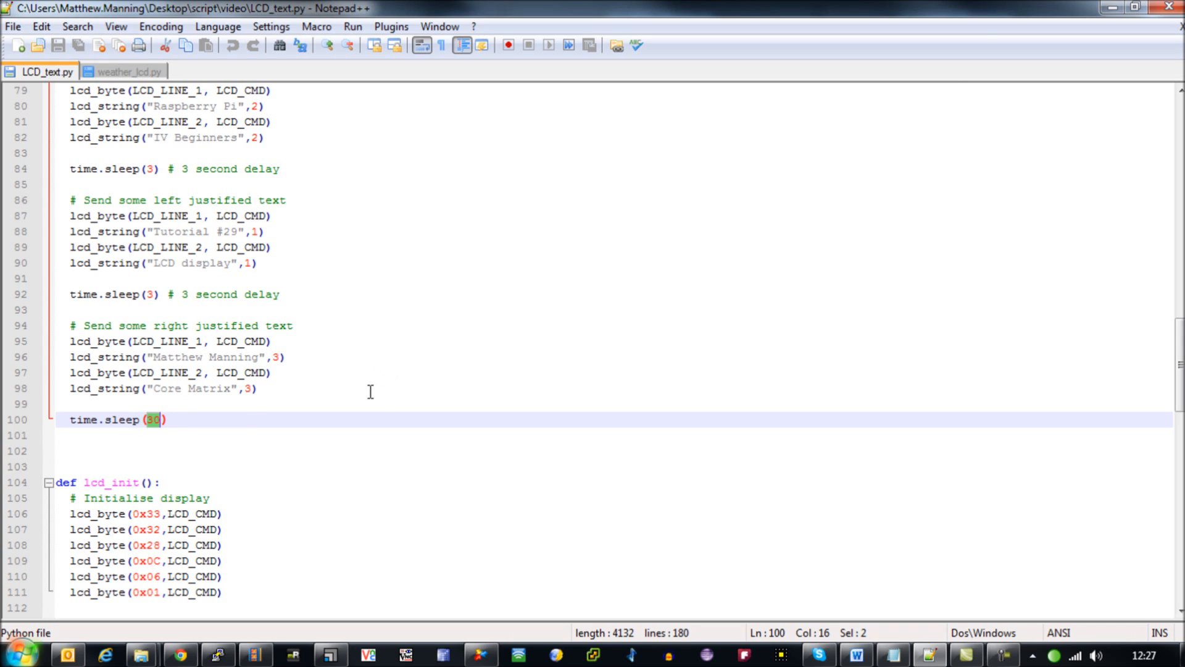
{"action": "left_click", "coordinate": [217, 654]}
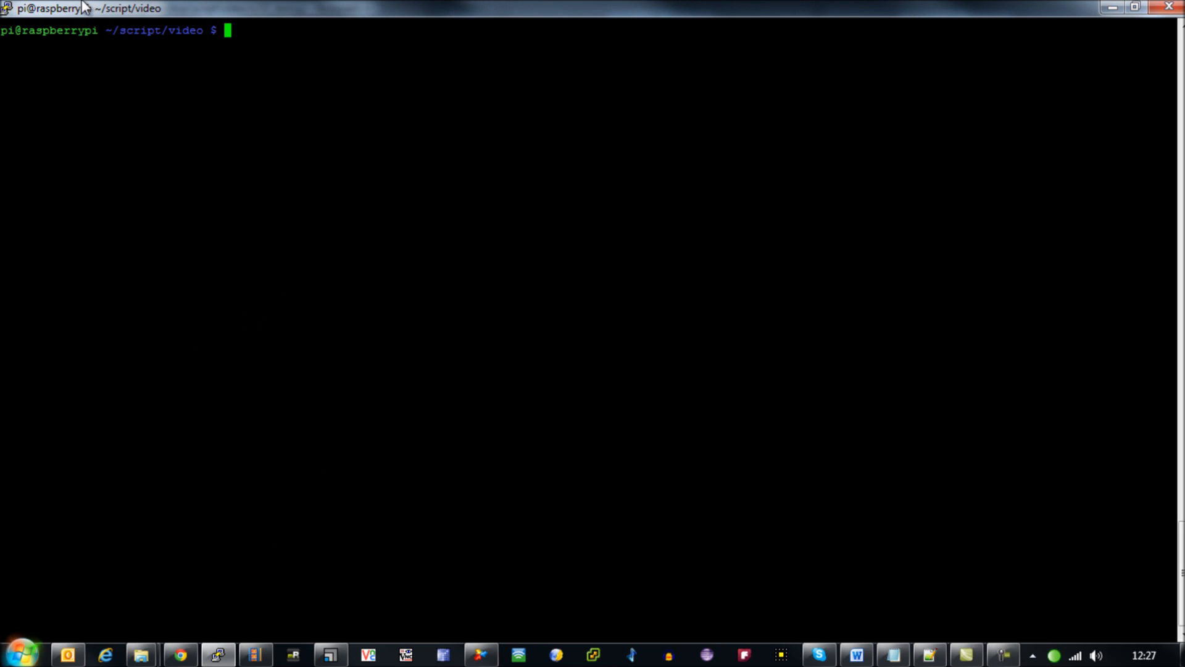
{"action": "mouse_move", "coordinate": [423, 221]}
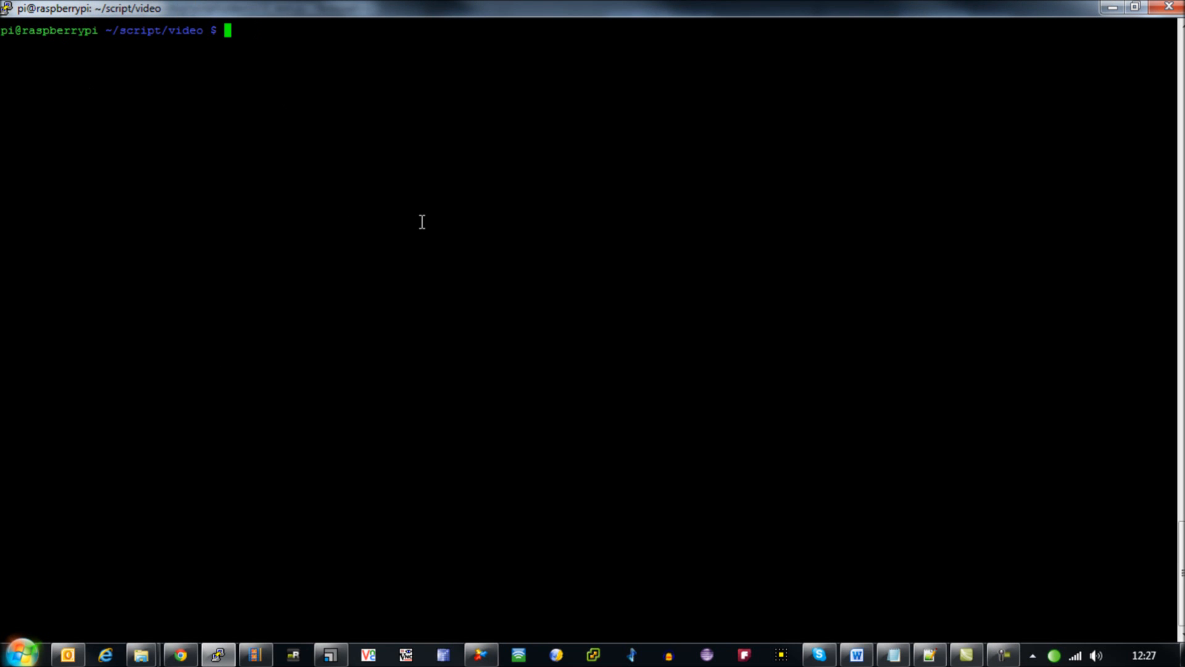
List the folder with ls -l and run sudo python LCD_text.py
{"action": "type", "text": "ls -l"}
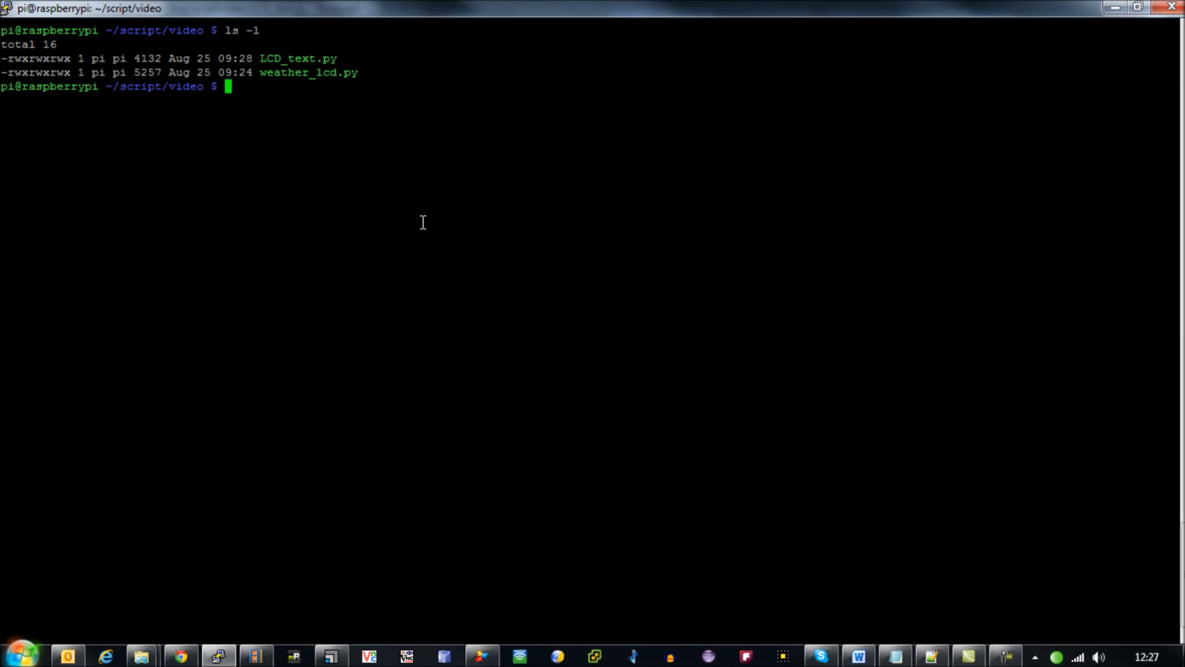
{"action": "type", "text": "su"}
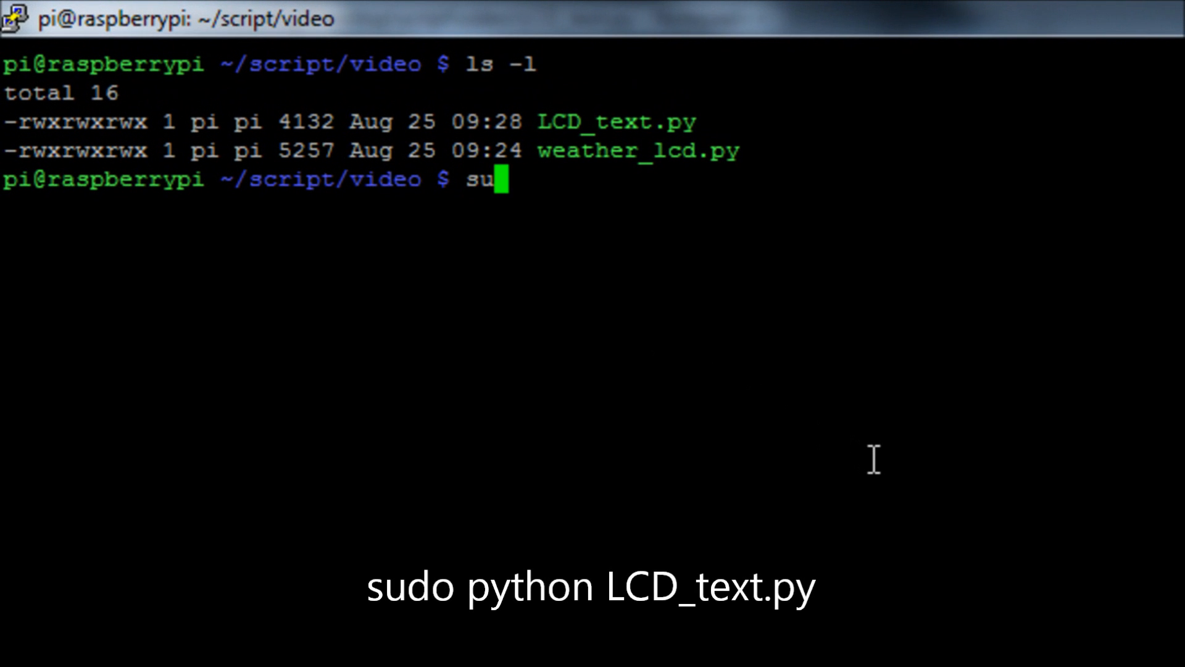
{"action": "type", "text": "do py"}
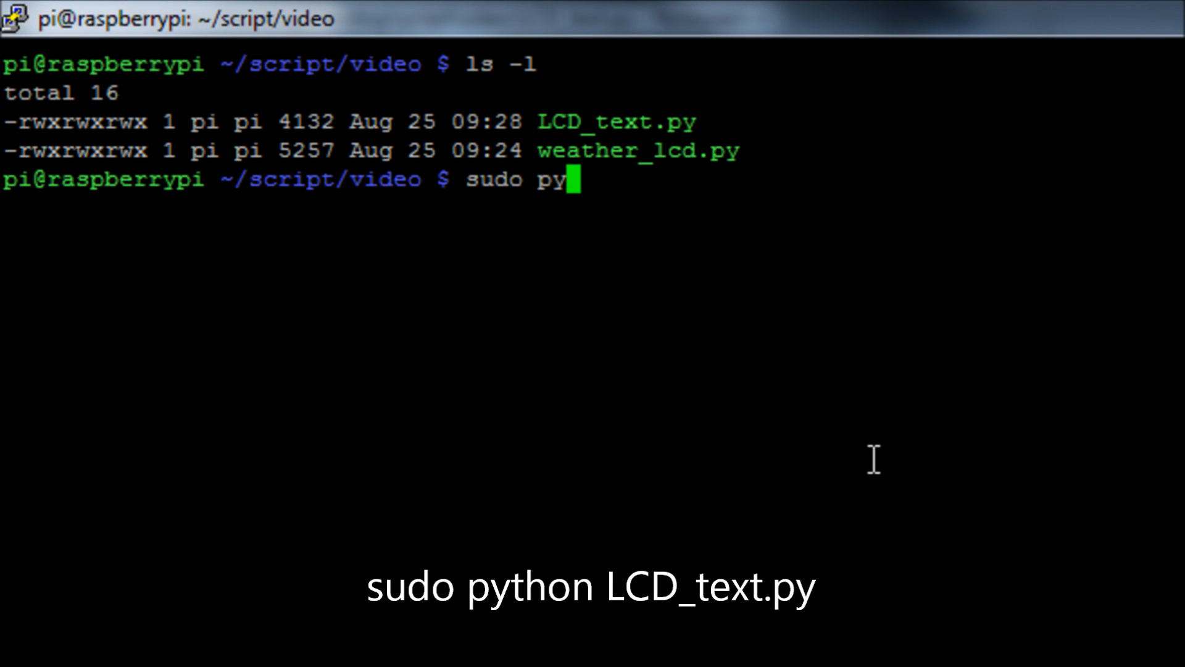
{"action": "type", "text": "thon LCD_text.py"}
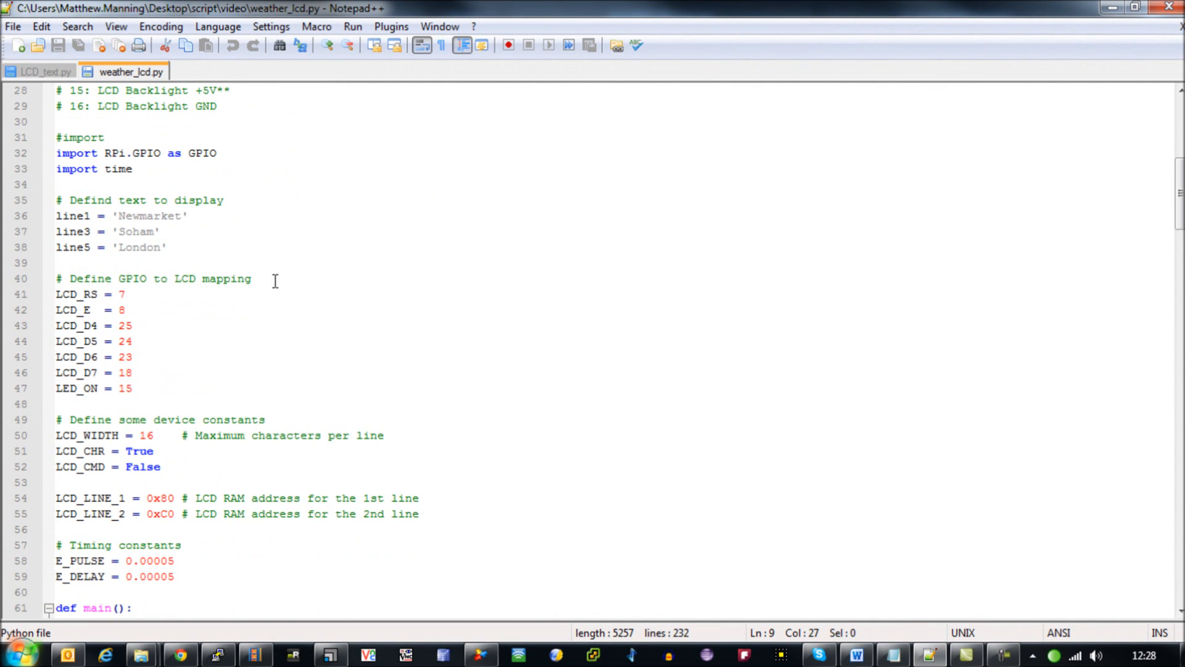
Highlight the line1/line3/line5 town strings in weather_lcd.py and move down to the weatherURL lines
{"action": "left_click_drag", "start_coordinate": [55, 214], "coordinate": [166, 247]}
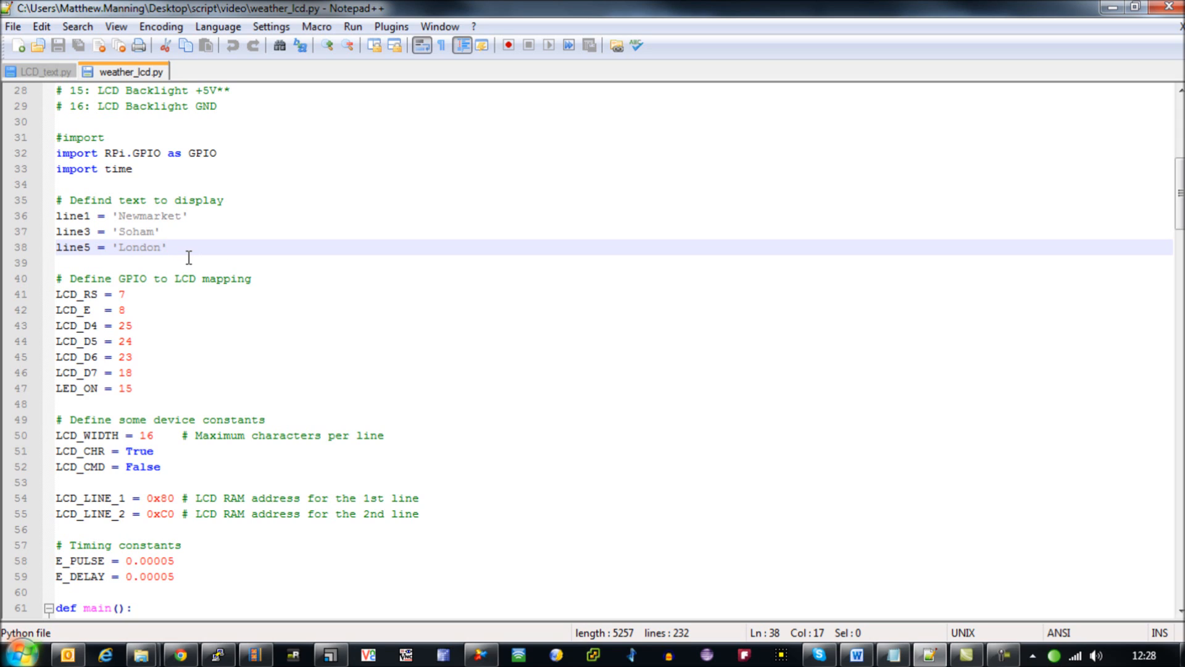
{"action": "mouse_move", "coordinate": [253, 254]}
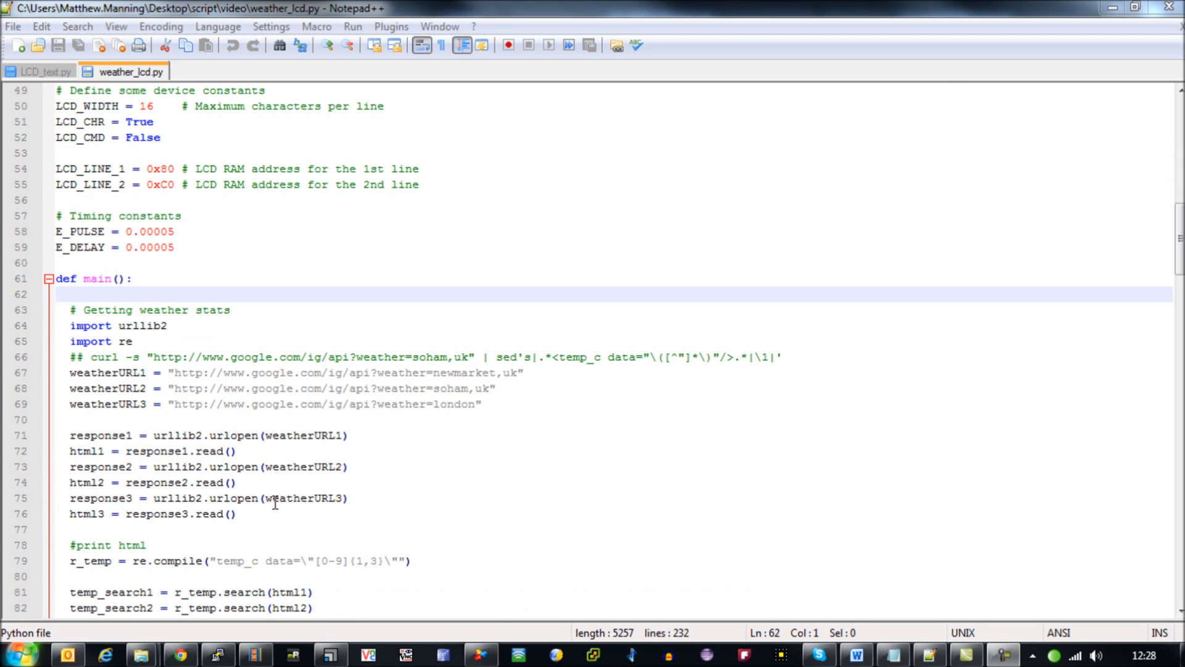
{"action": "scroll", "scroll_direction": "down", "scroll_amount": 3}
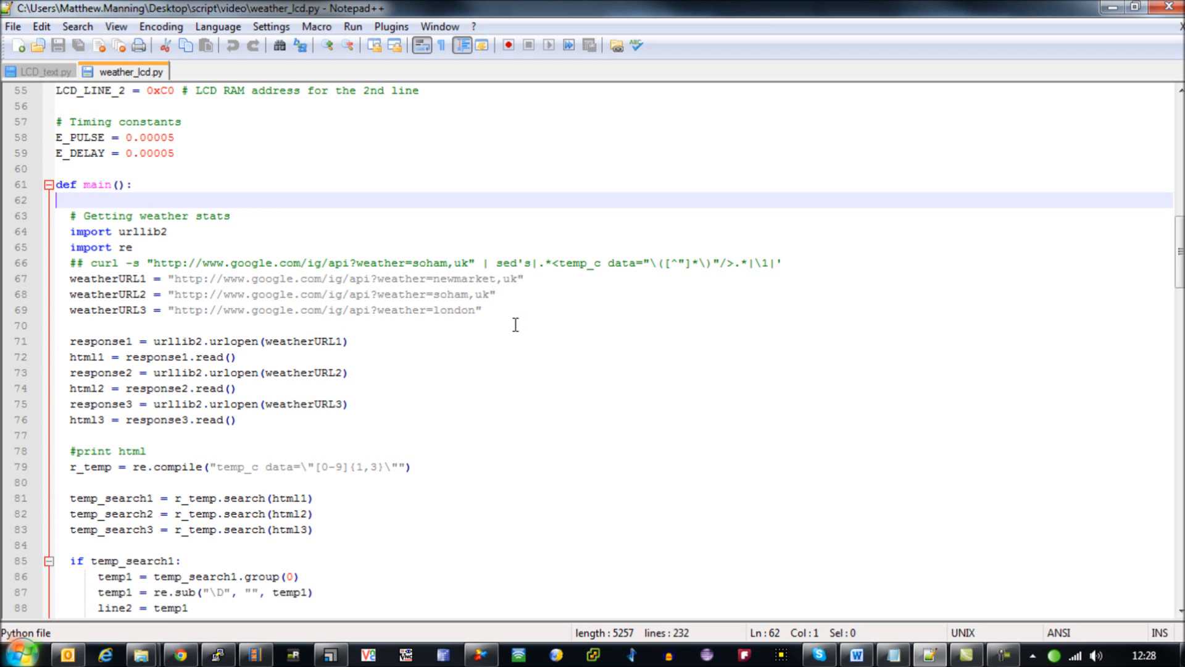
{"action": "scroll", "scroll_direction": "down", "scroll_amount": 3}
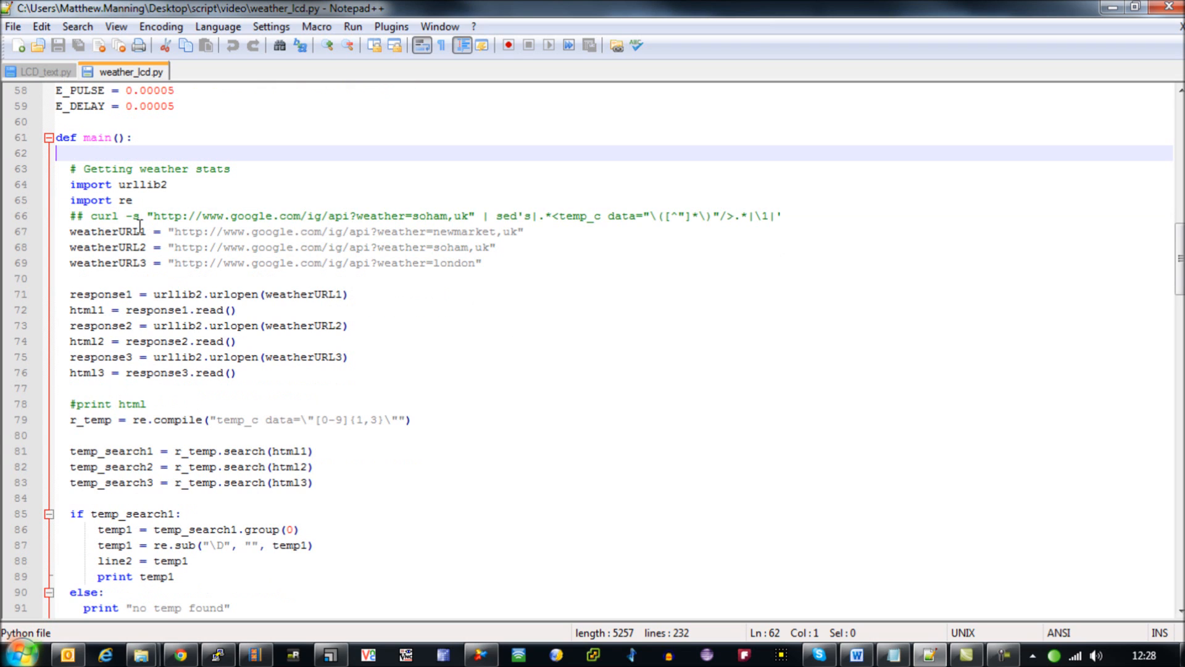
{"action": "mouse_move", "coordinate": [176, 234]}
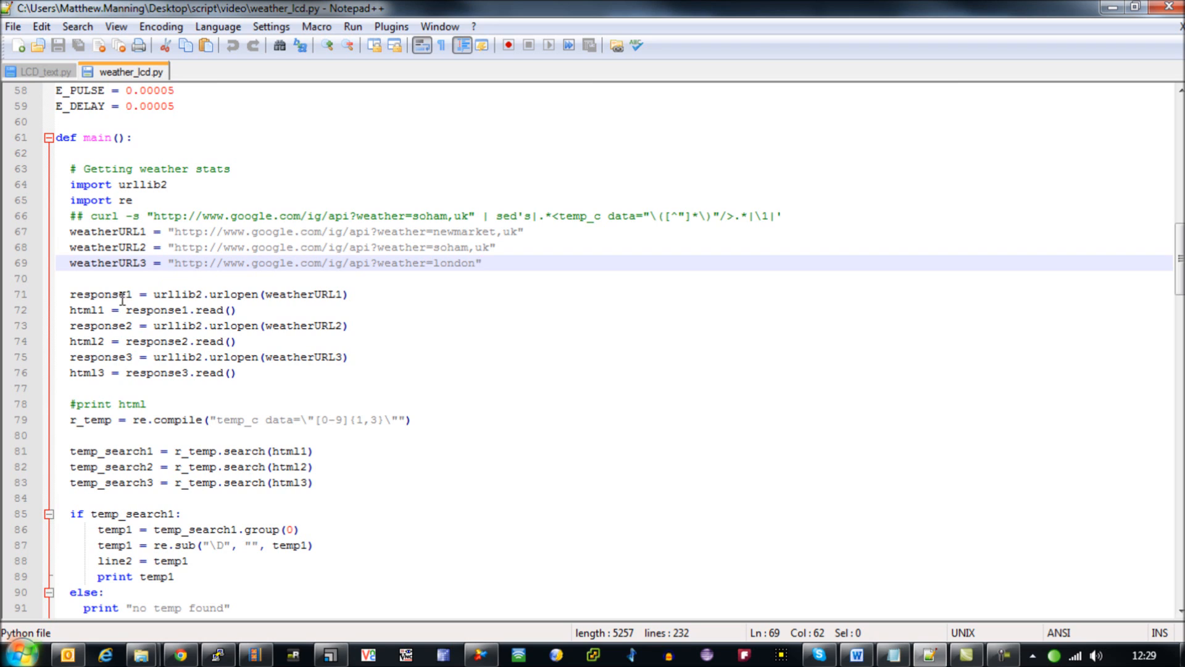
{"action": "mouse_move", "coordinate": [306, 294]}
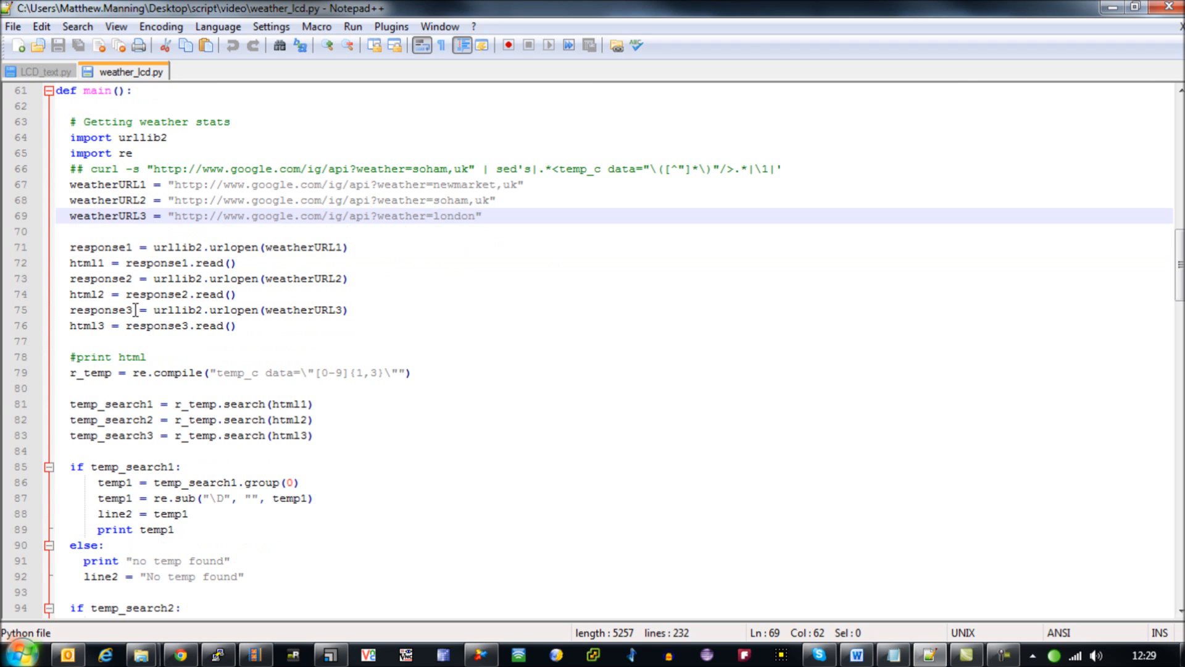
{"action": "scroll", "scroll_direction": "down", "scroll_amount": 3}
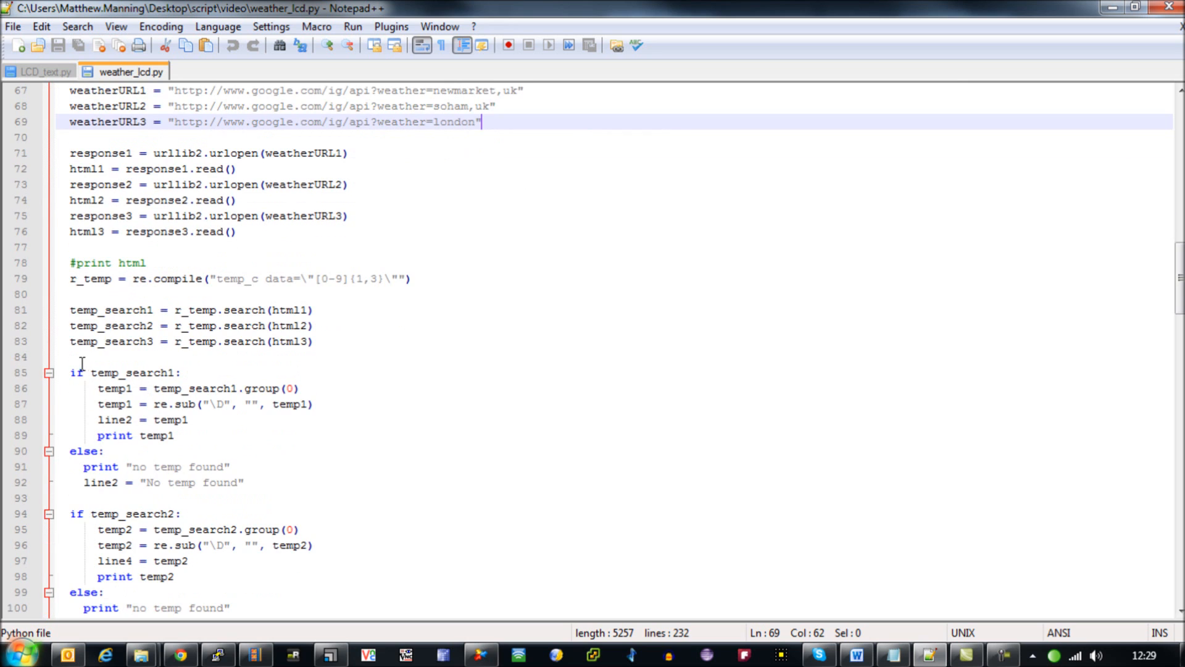
{"action": "scroll", "scroll_direction": "down", "scroll_amount": 3}
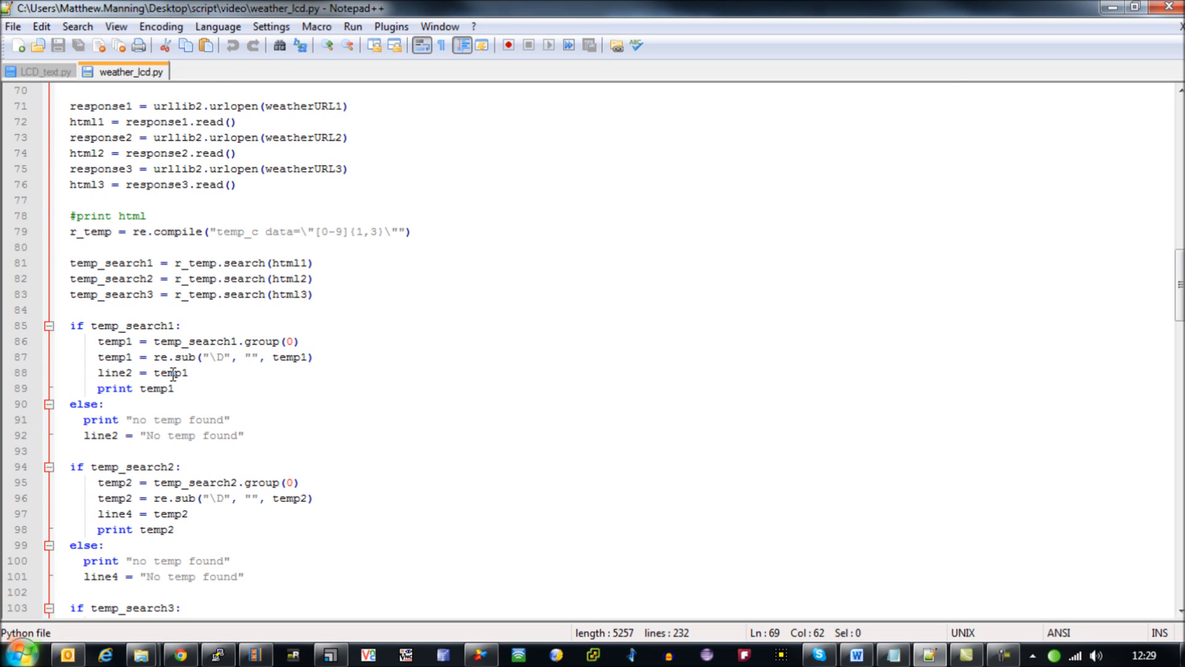
{"action": "double_click", "coordinate": [170, 371]}
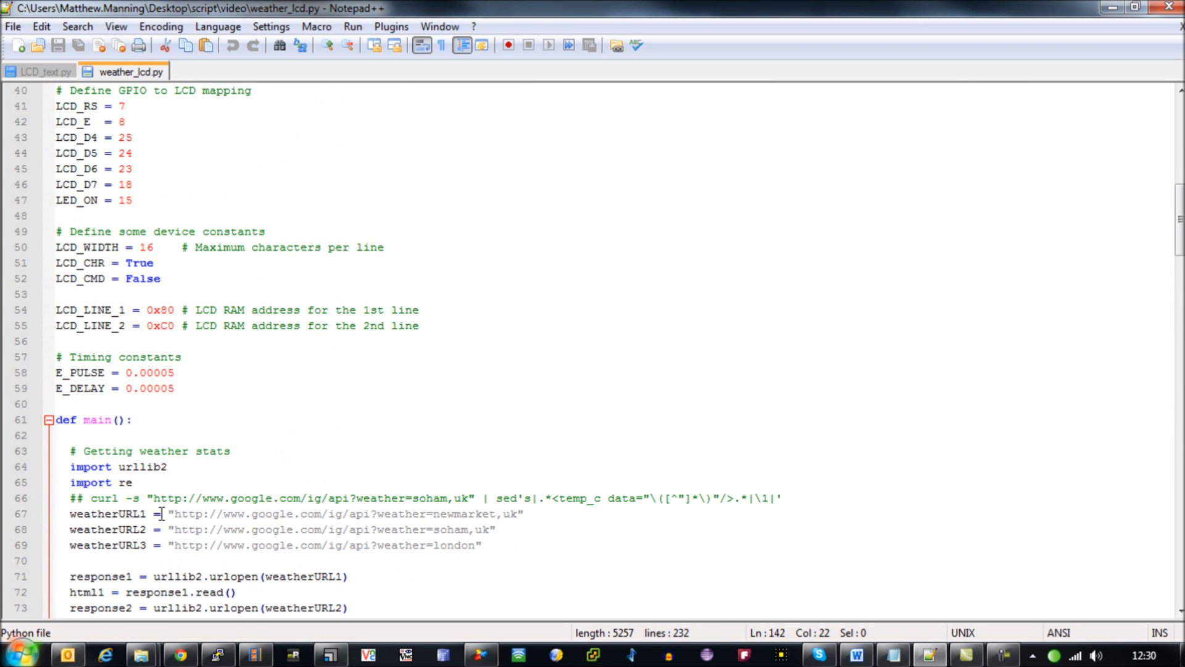
{"action": "left_click_drag", "start_coordinate": [175, 514], "coordinate": [520, 514]}
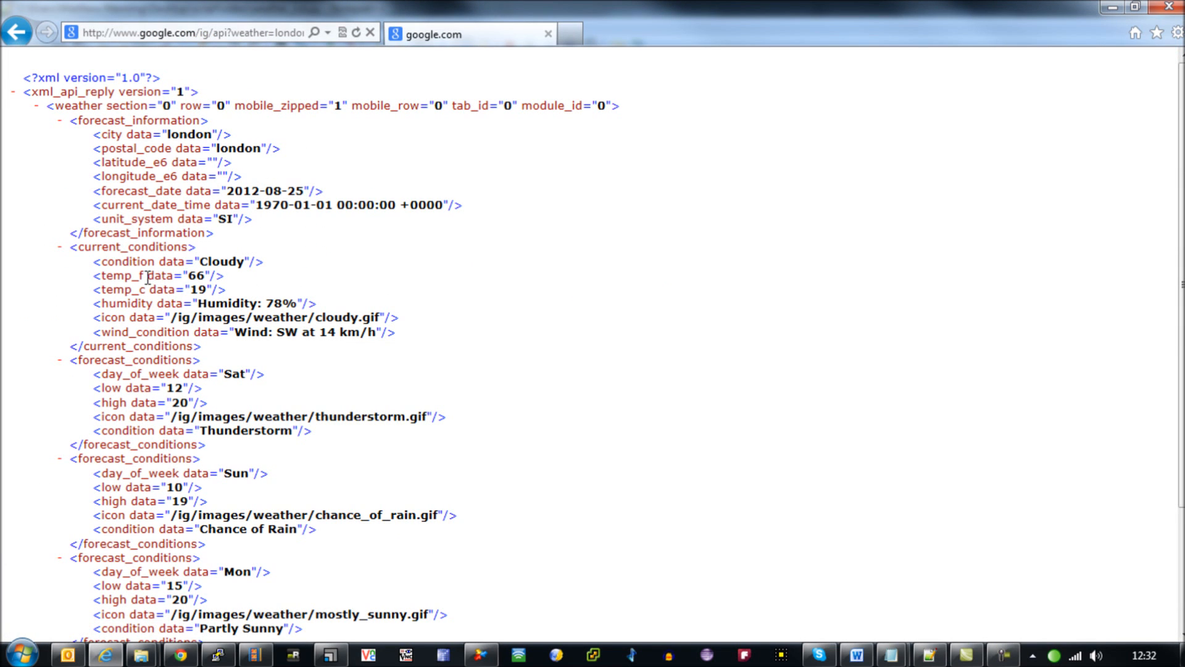
Pick out the temp_c data="19" reading in the London weather XML feed
{"action": "double_click", "coordinate": [201, 289]}
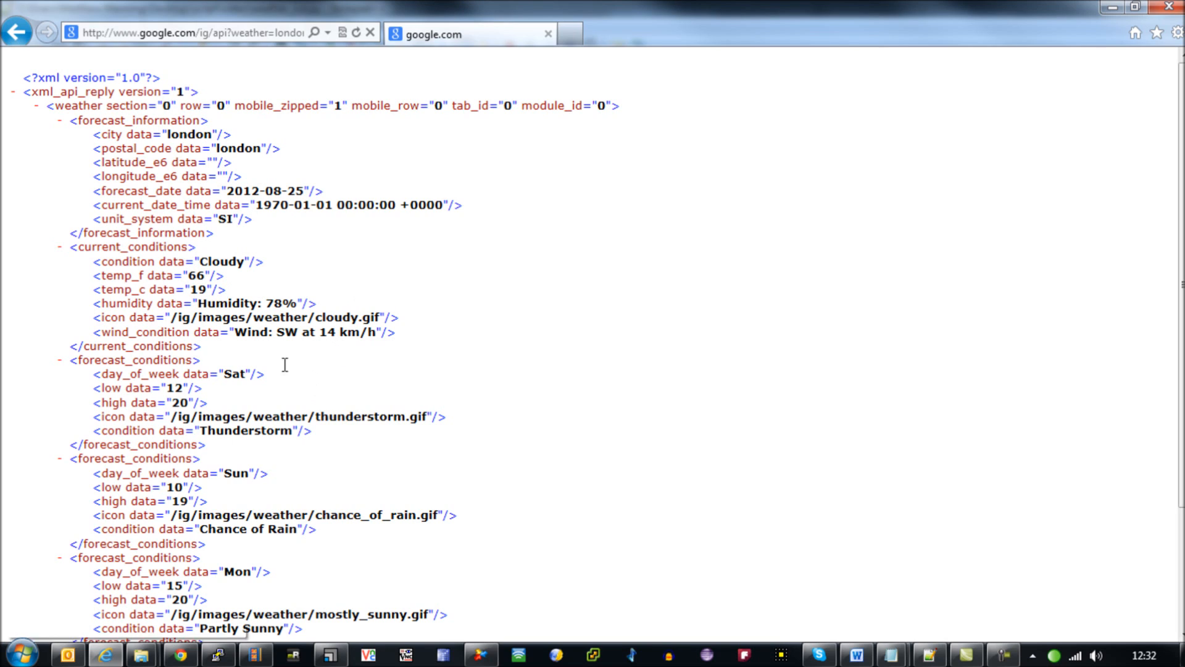
{"action": "double_click", "coordinate": [159, 289]}
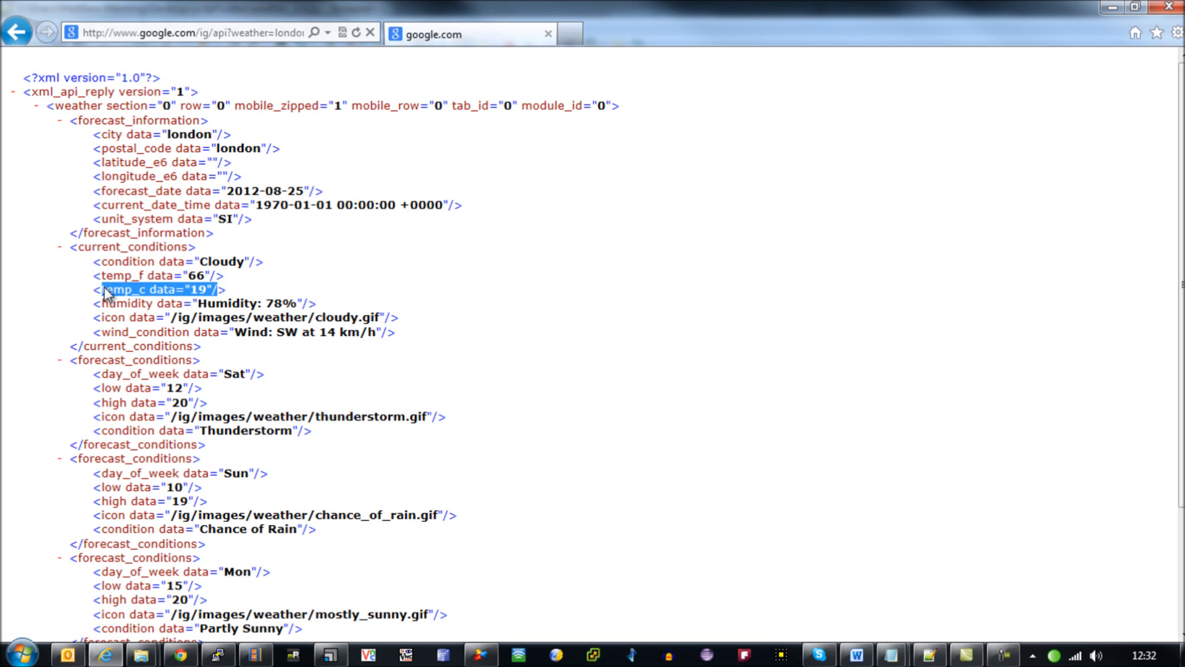
{"action": "left_click", "coordinate": [234, 295]}
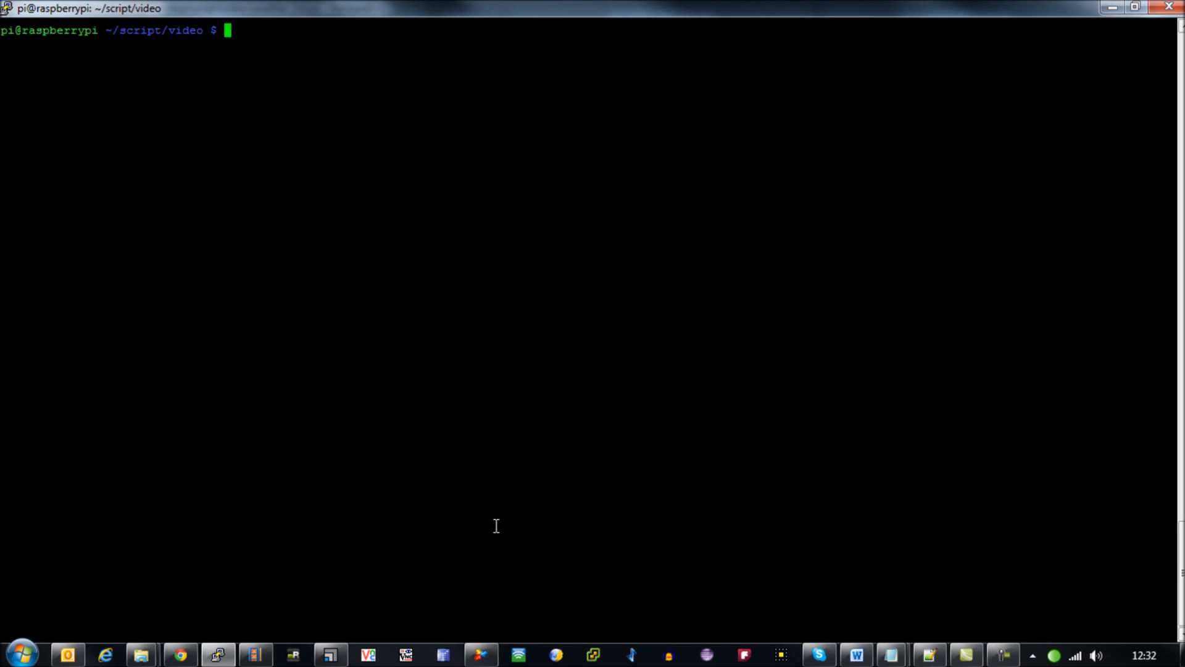
List the folder with ls -l and run sudo python weather_lcd.py, printing 19, no temp found, 19
{"action": "type", "text": "ls -l"}
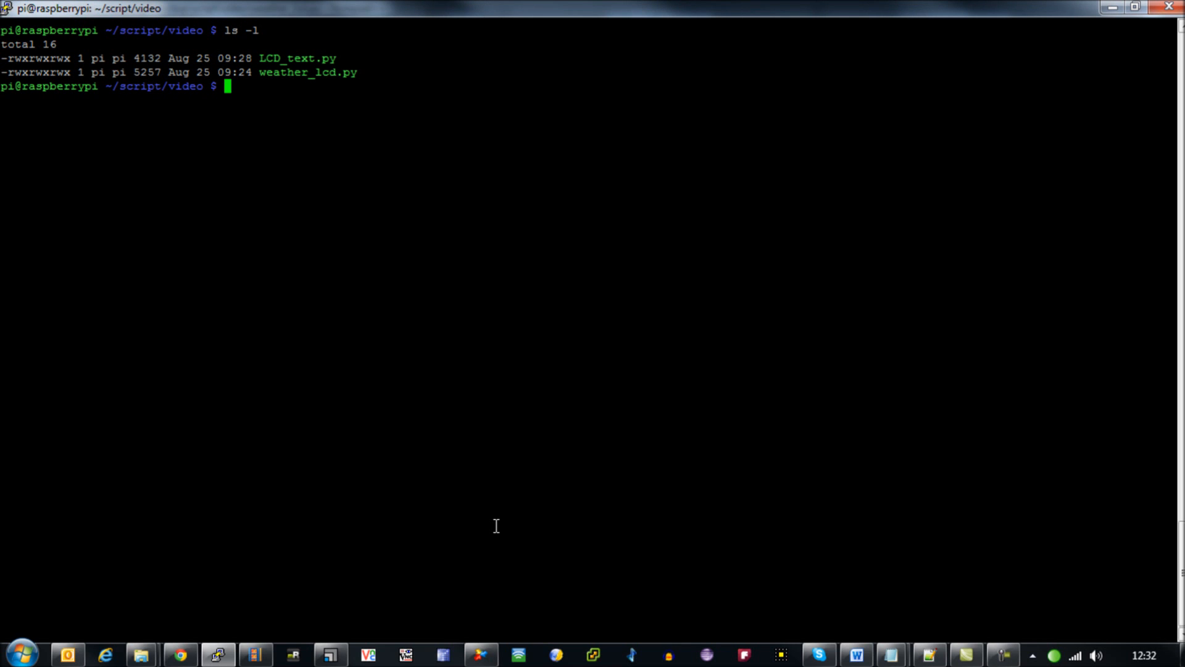
{"action": "mouse_move", "coordinate": [410, 143]}
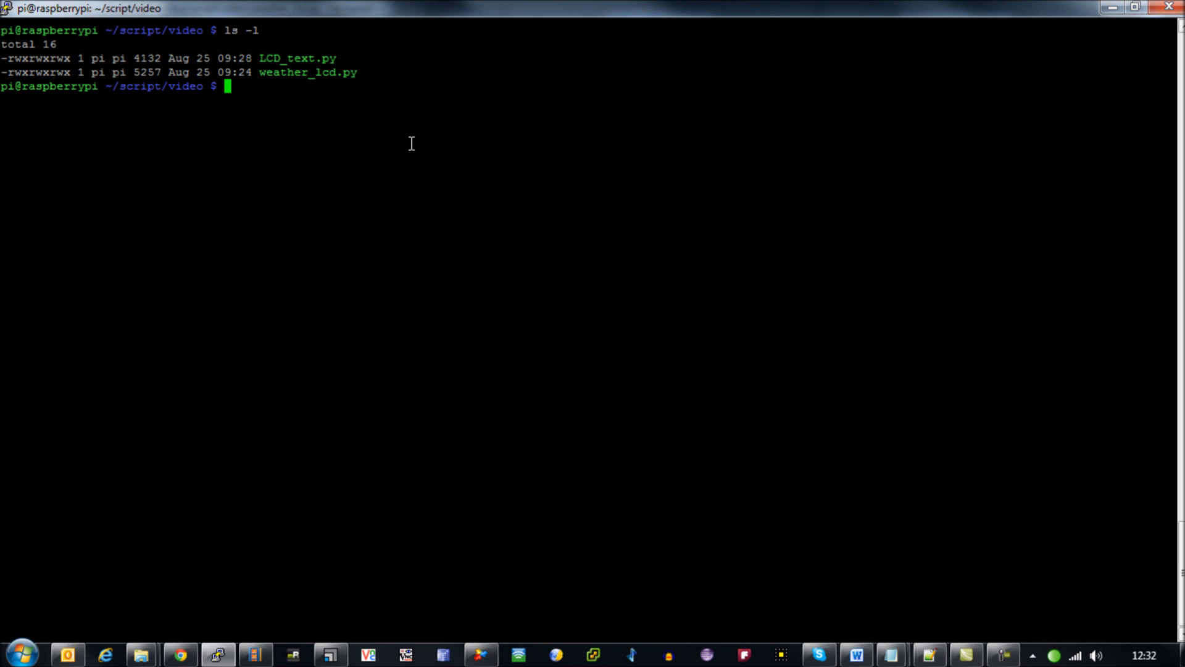
{"action": "type", "text": "sudo pyth"}
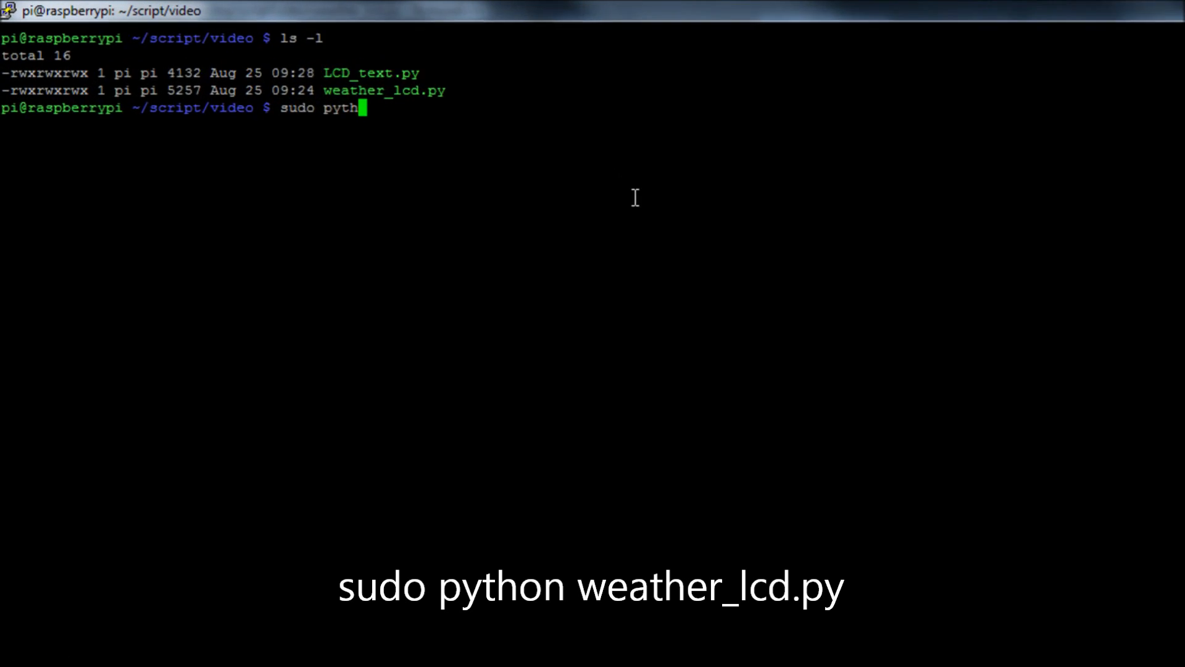
{"action": "type", "text": "on weather_lcd.py"}
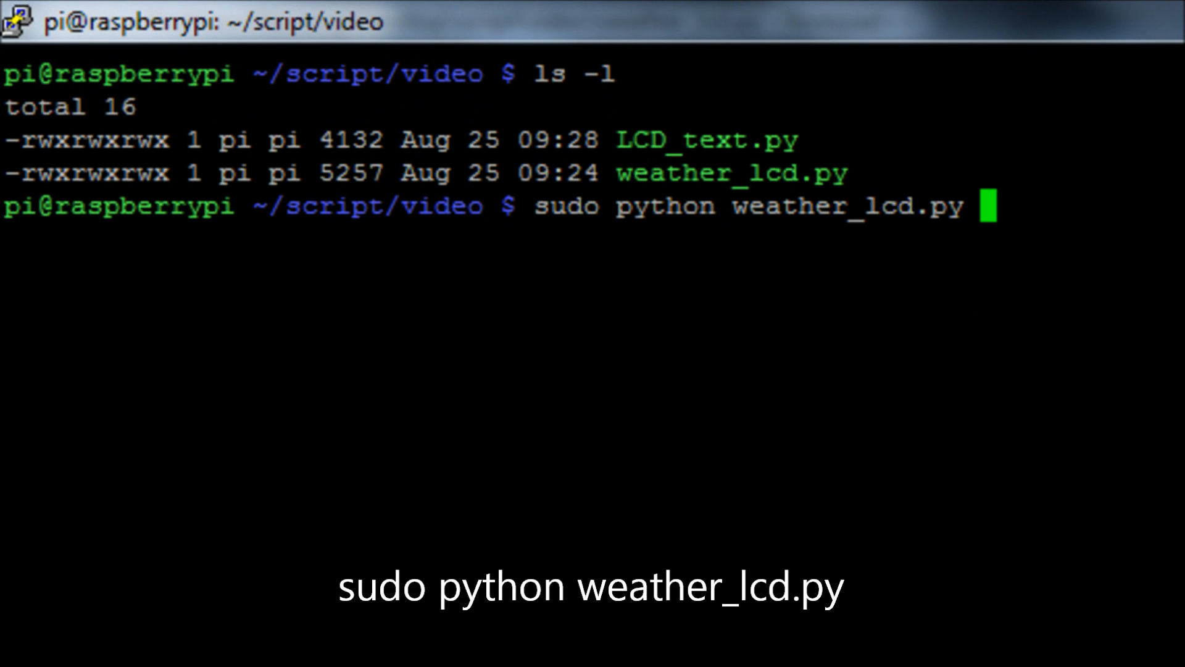
{"action": "key", "text": "Enter"}
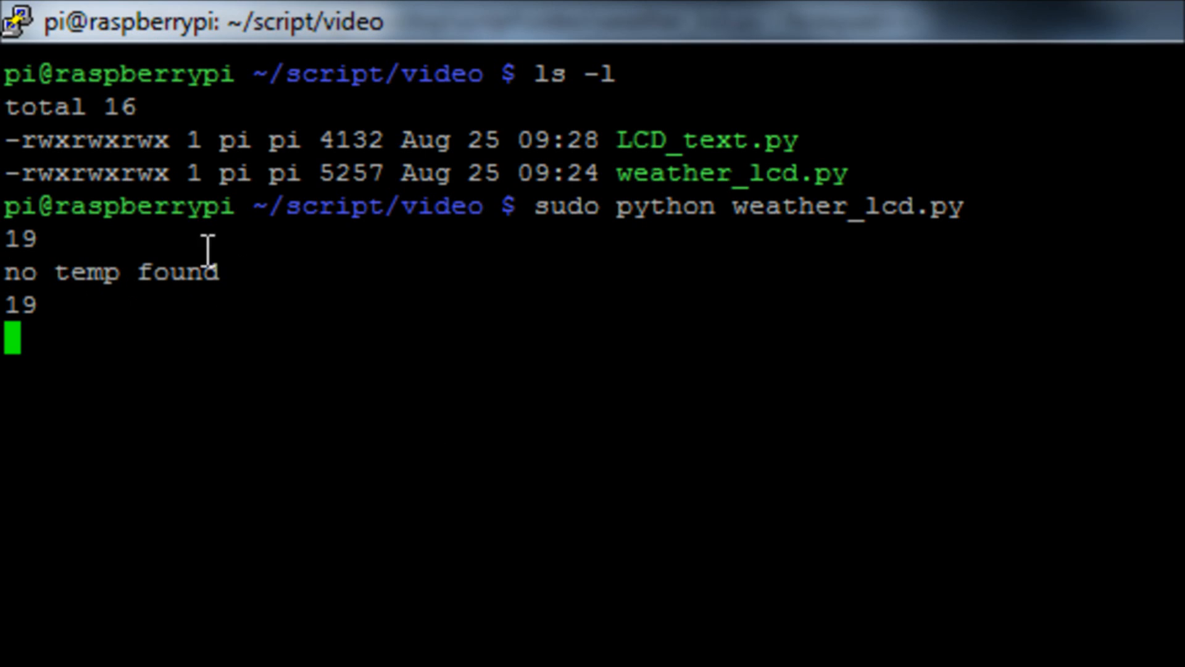
{"action": "mouse_move", "coordinate": [49, 242]}
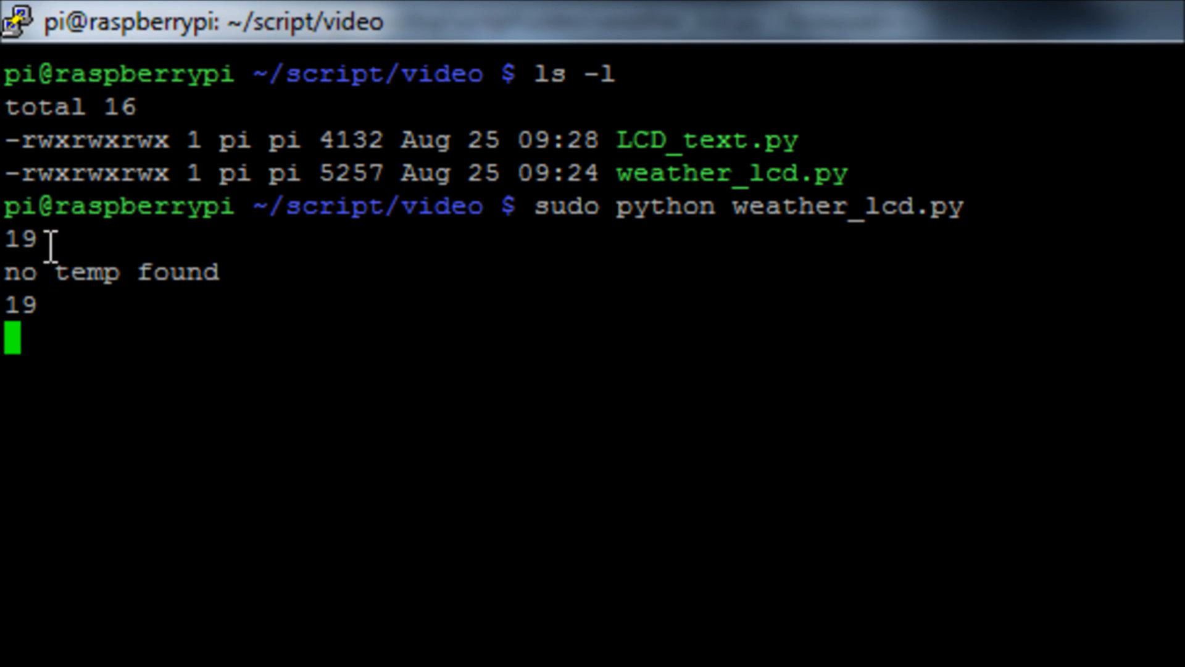
{"action": "mouse_move", "coordinate": [156, 313]}
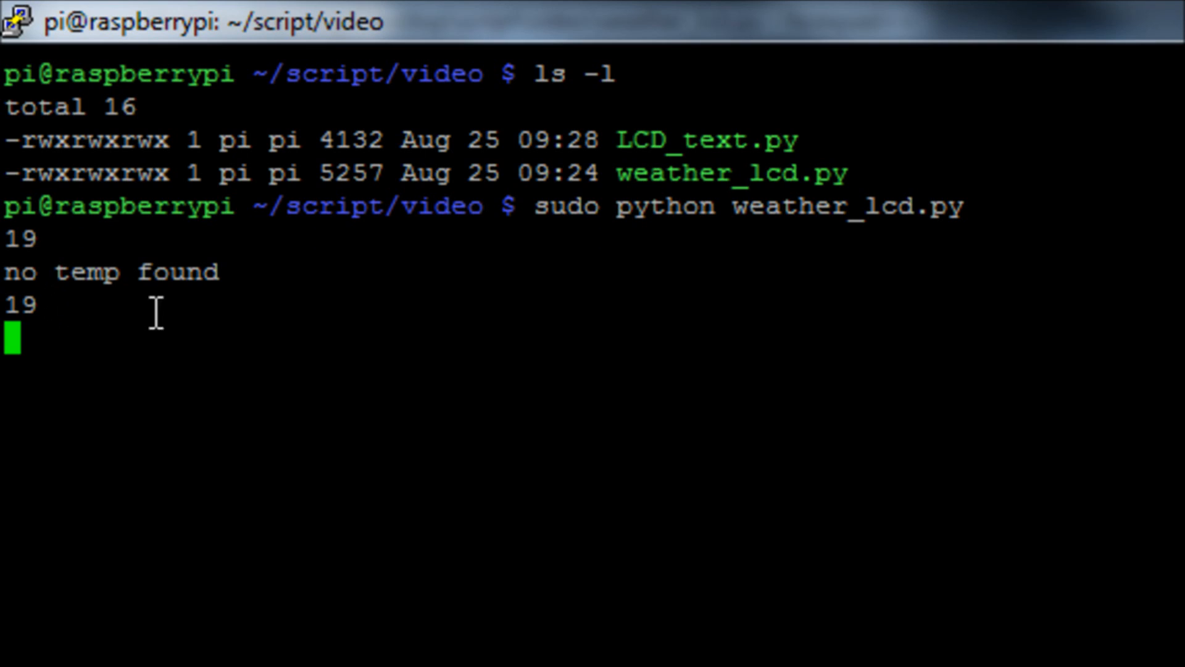
{"action": "mouse_move", "coordinate": [469, 657]}
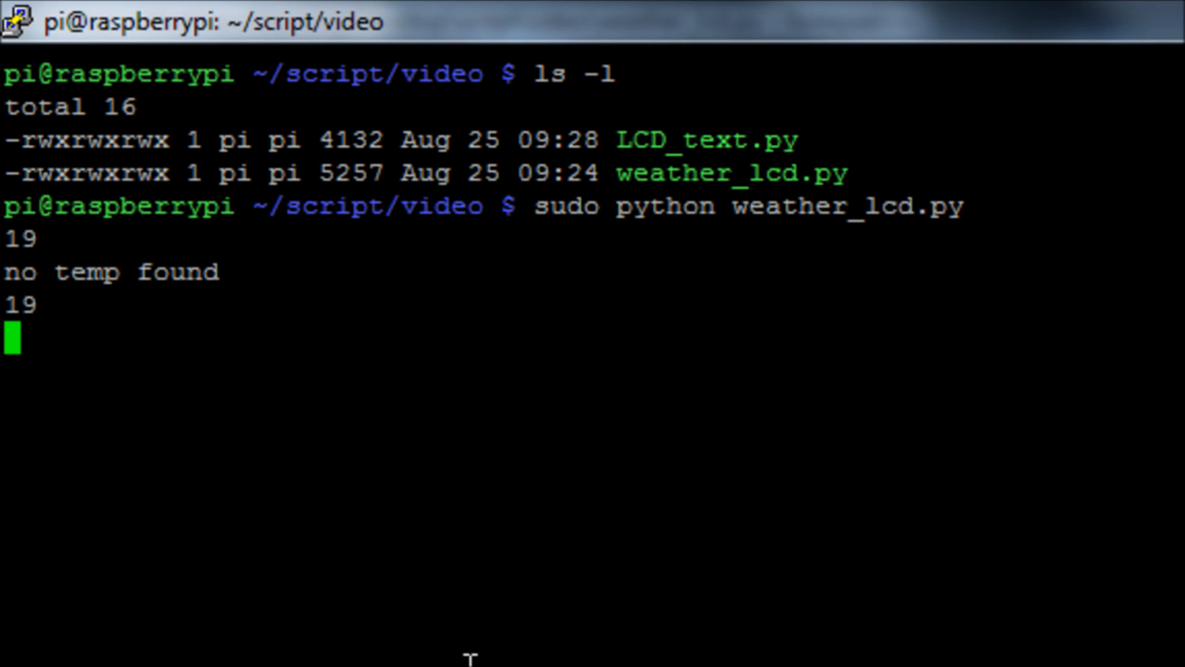
{"action": "mouse_move", "coordinate": [86, 318]}
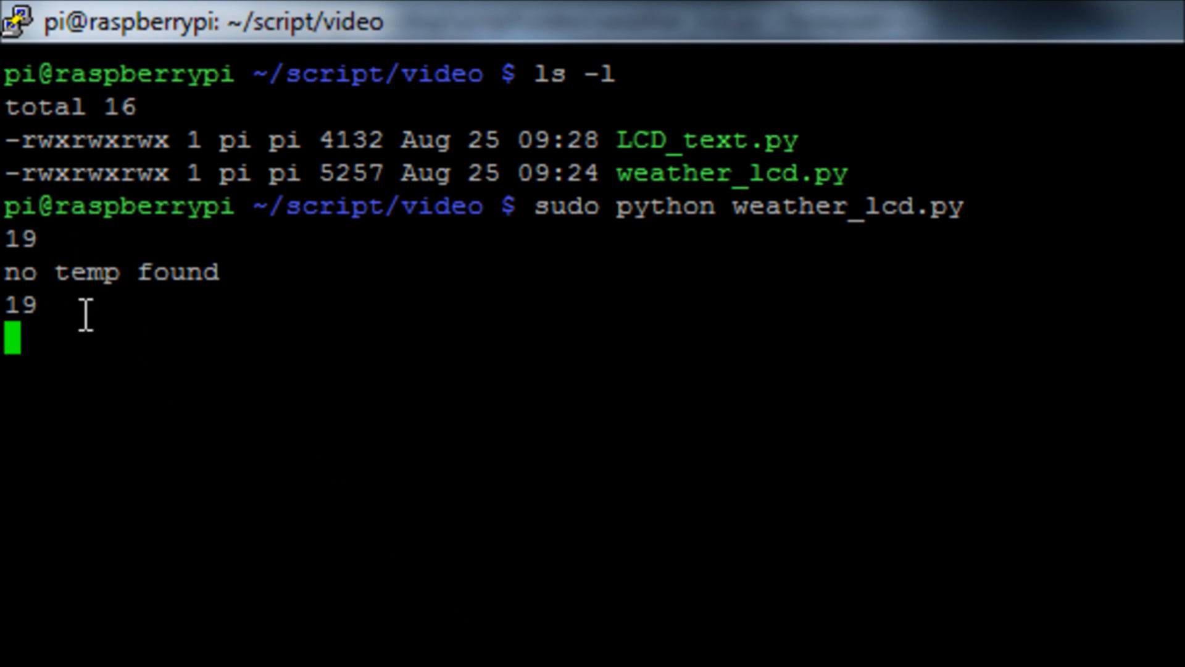